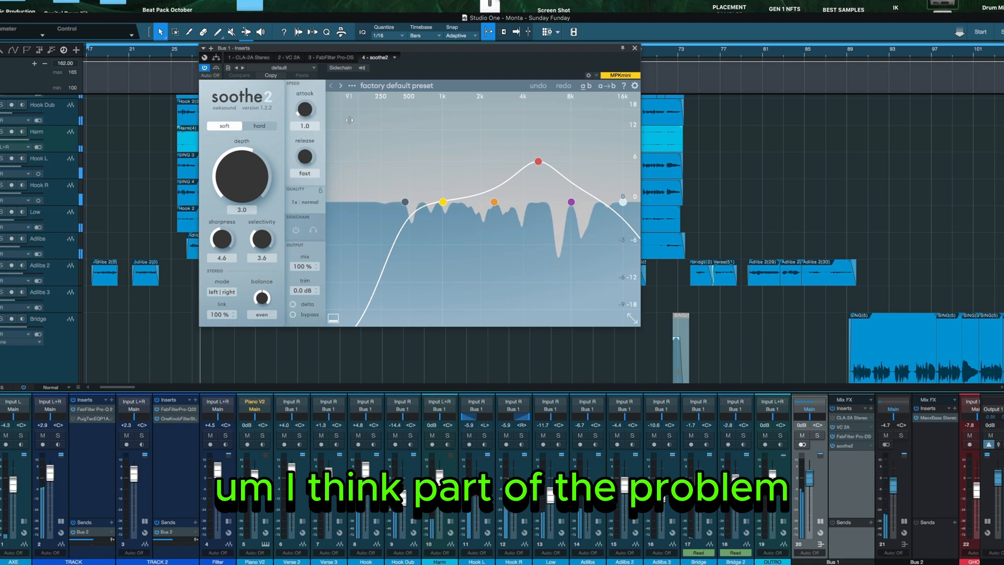
mouse_move(644, 20)
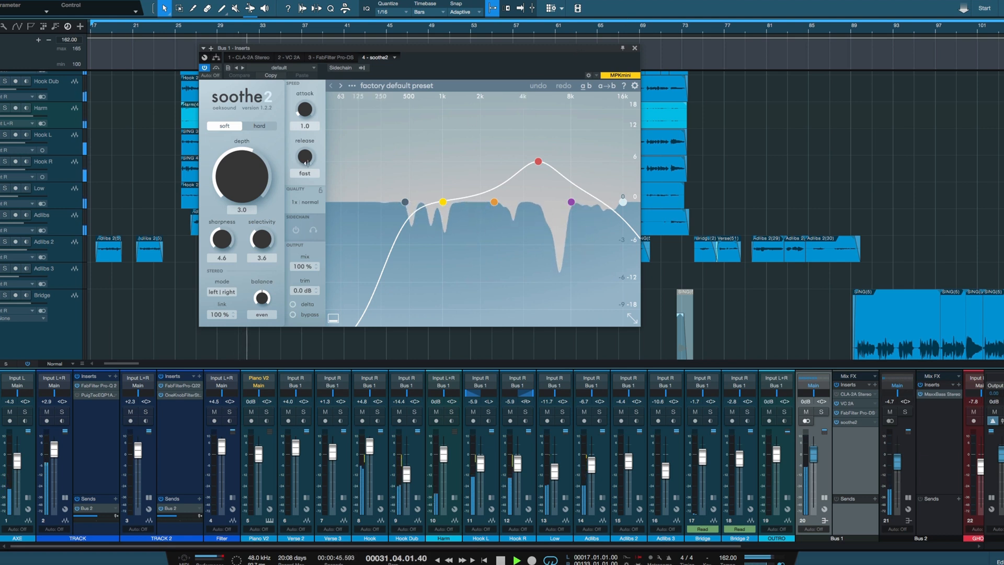
mouse_move(306, 158)
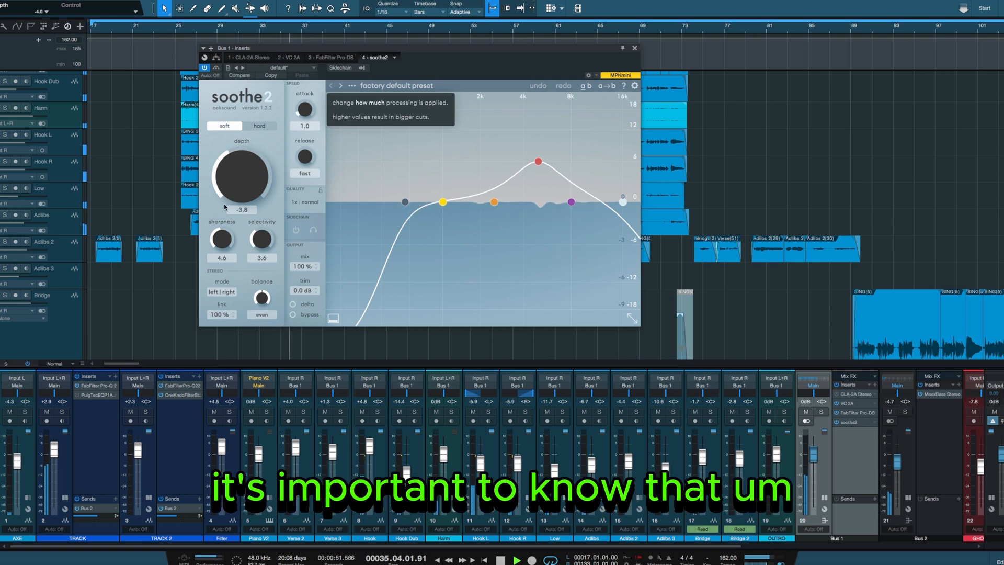
Select a Soothe2 band and raise sensitivity around 2.7 kHz
click(388, 202)
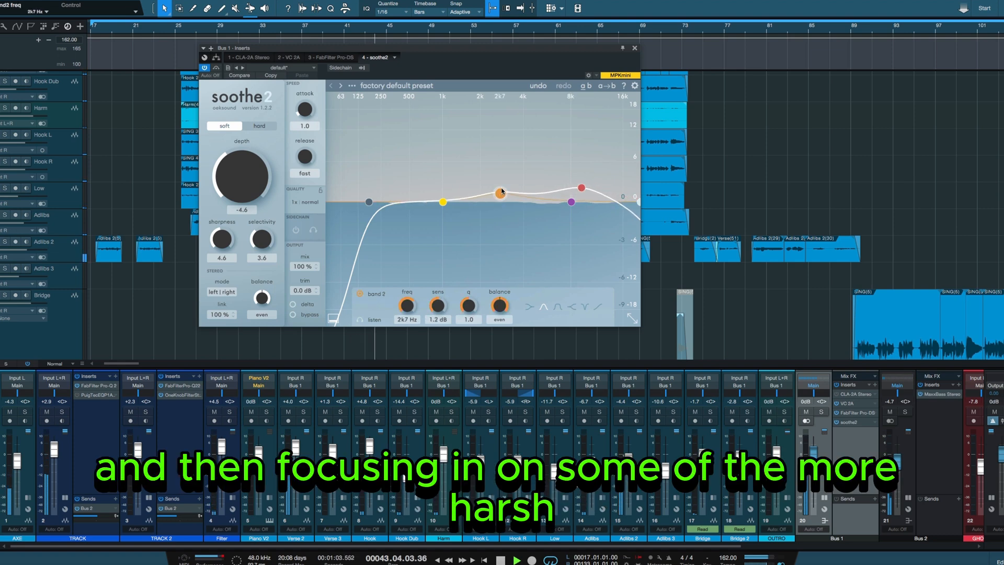
drag(242, 177, 241, 160)
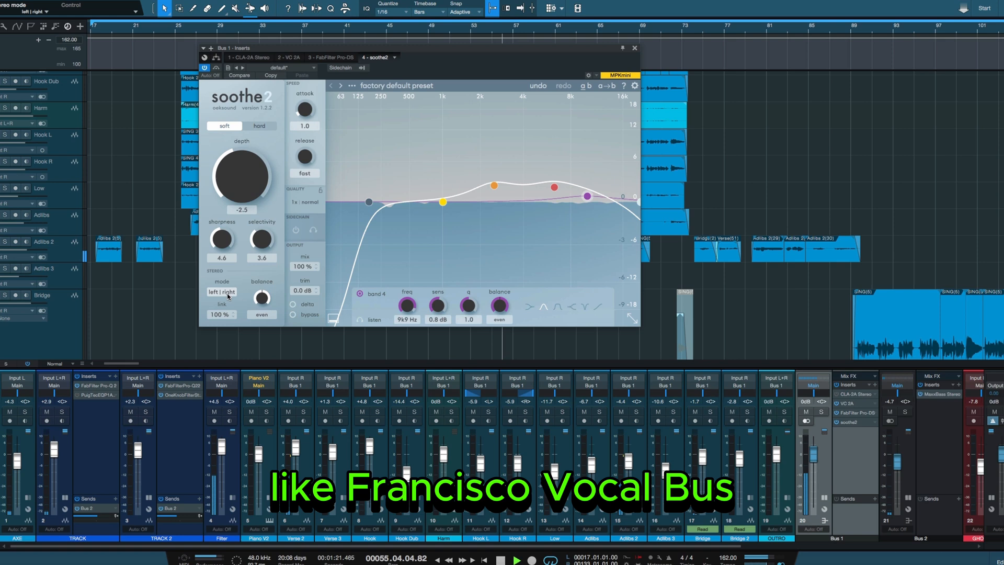
Toggle Soothe2 stereo mode to mid/side and back, then raise sharpness to 10
click(221, 291)
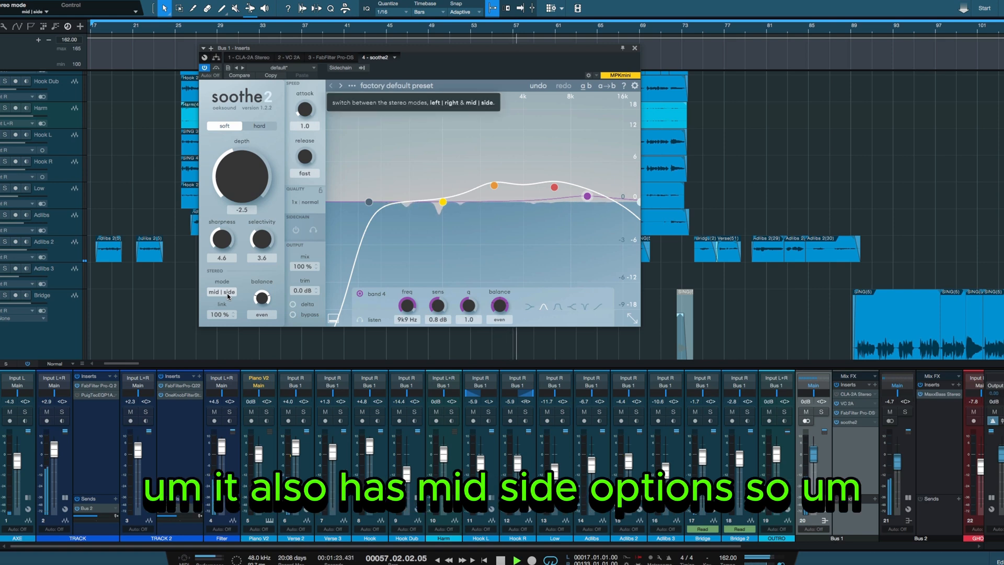
click(220, 292)
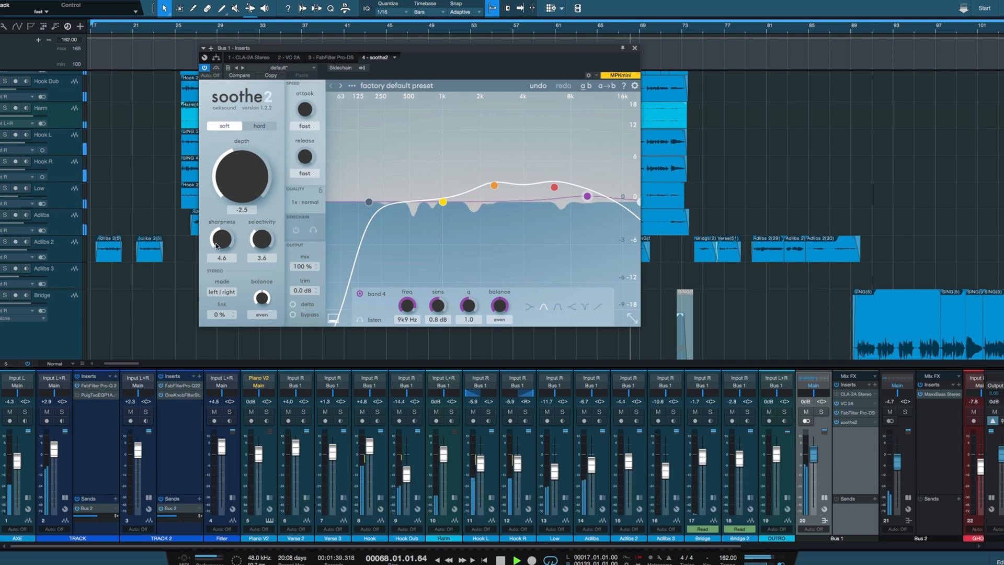
drag(221, 239, 221, 224)
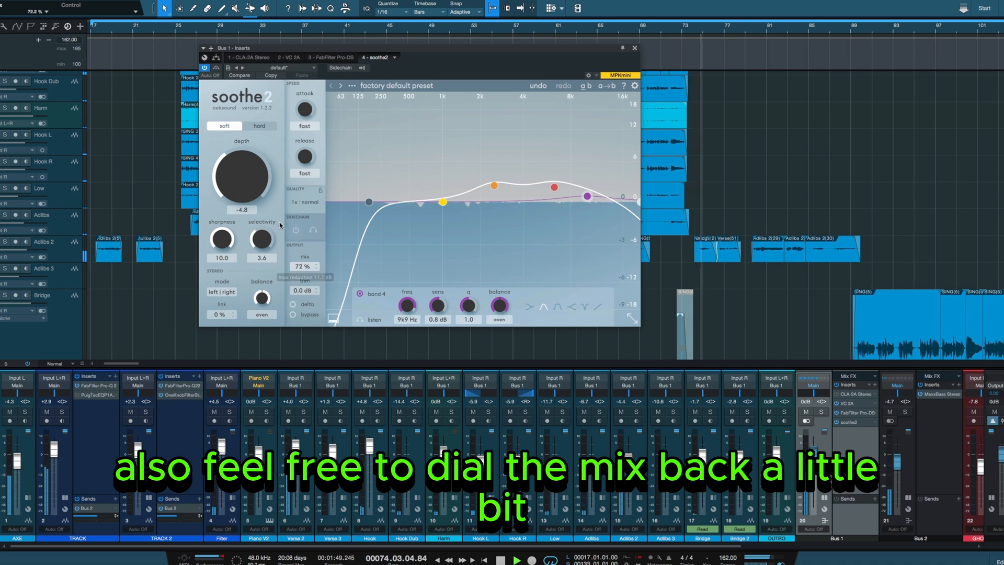
Lower Soothe2 mix to 69%, push depth to 18.0, and set a slow attack
drag(241, 176, 241, 163)
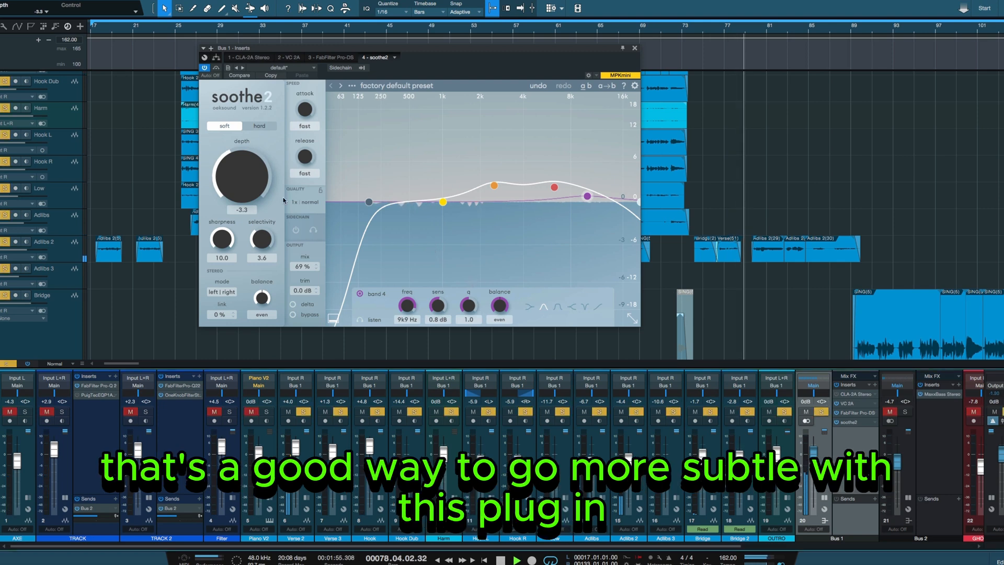
drag(242, 177, 241, 147)
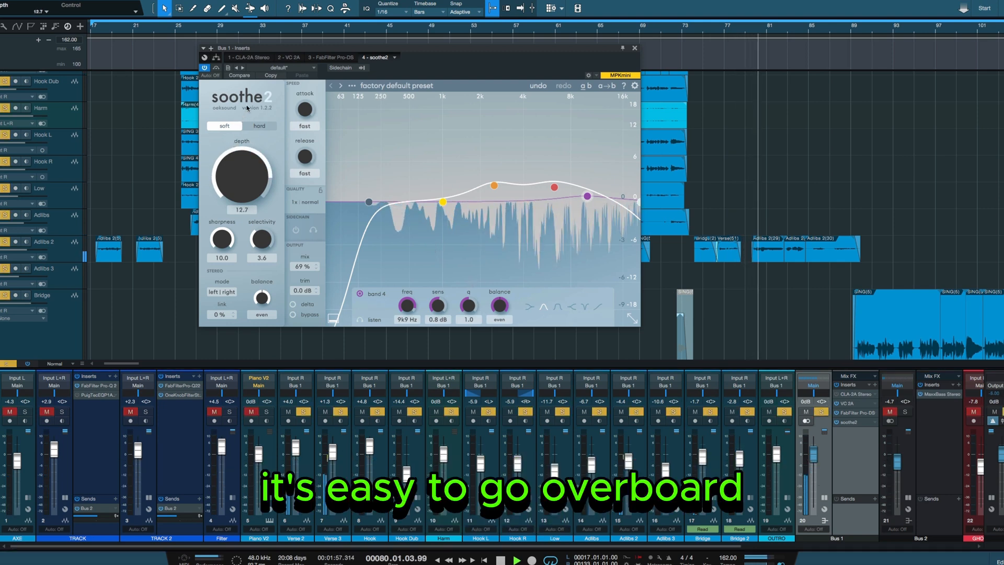
drag(241, 176, 242, 166)
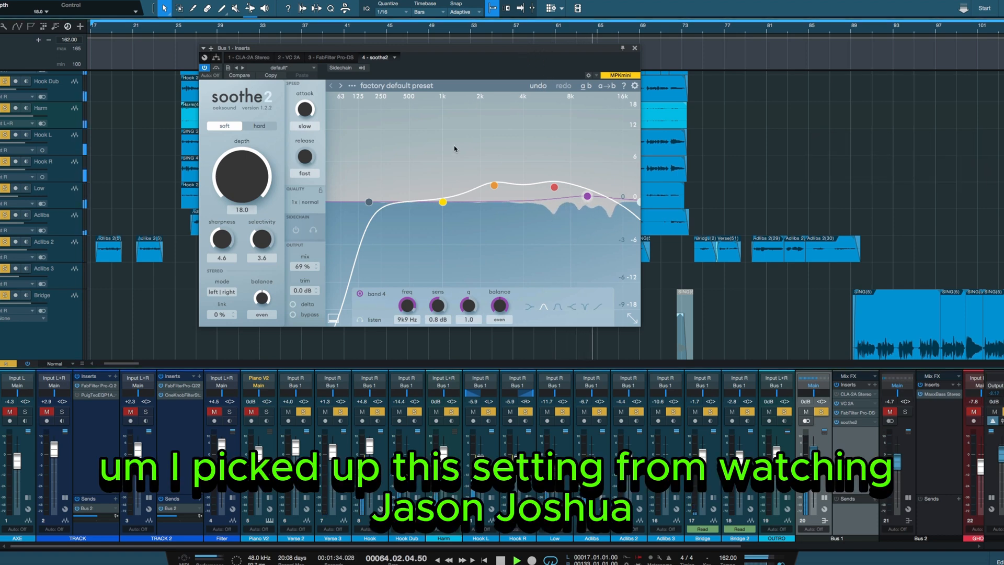
Bring Soothe2 depth down to 12.6 and mix down to 34%
drag(241, 176, 234, 189)
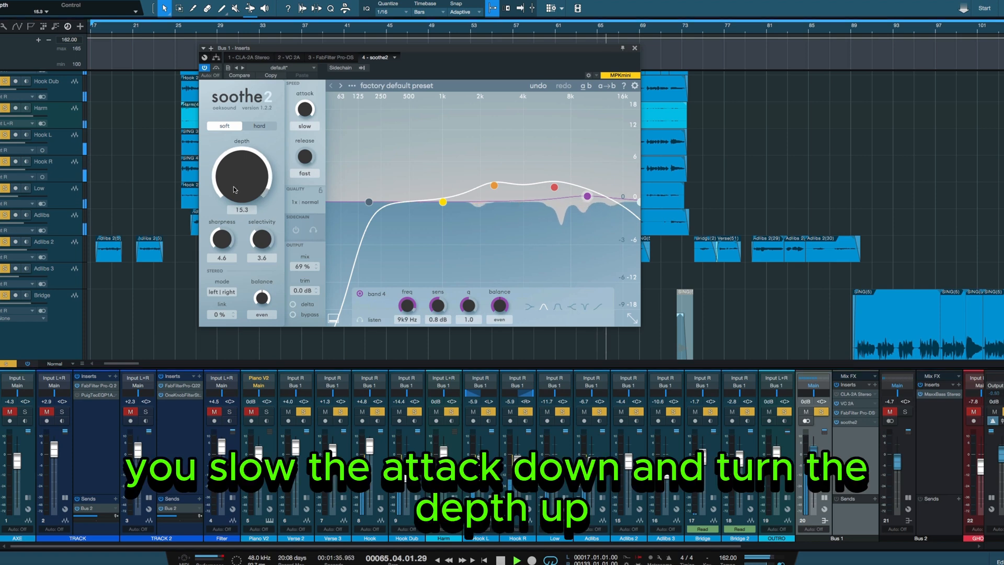
drag(242, 176, 241, 185)
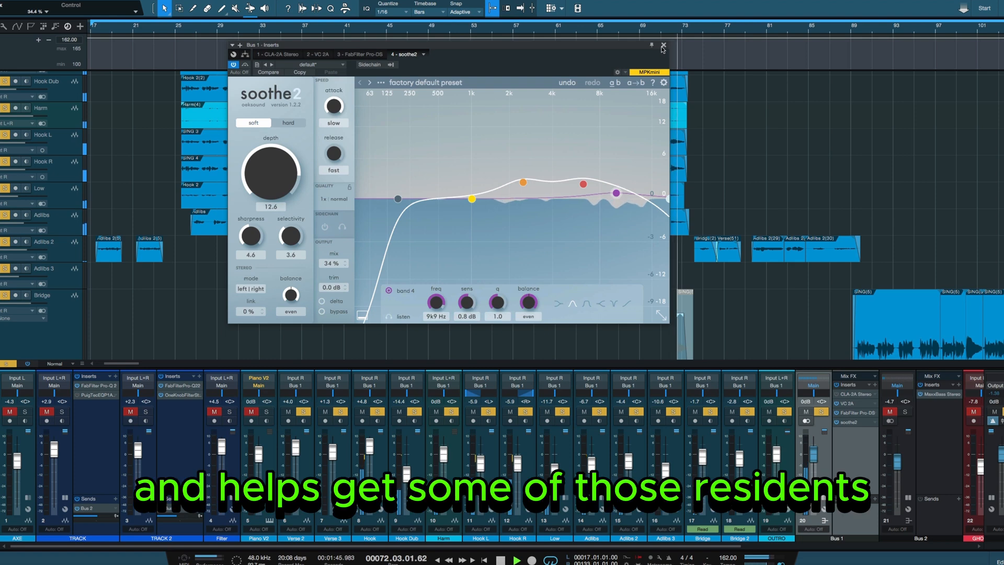
mouse_move(664, 46)
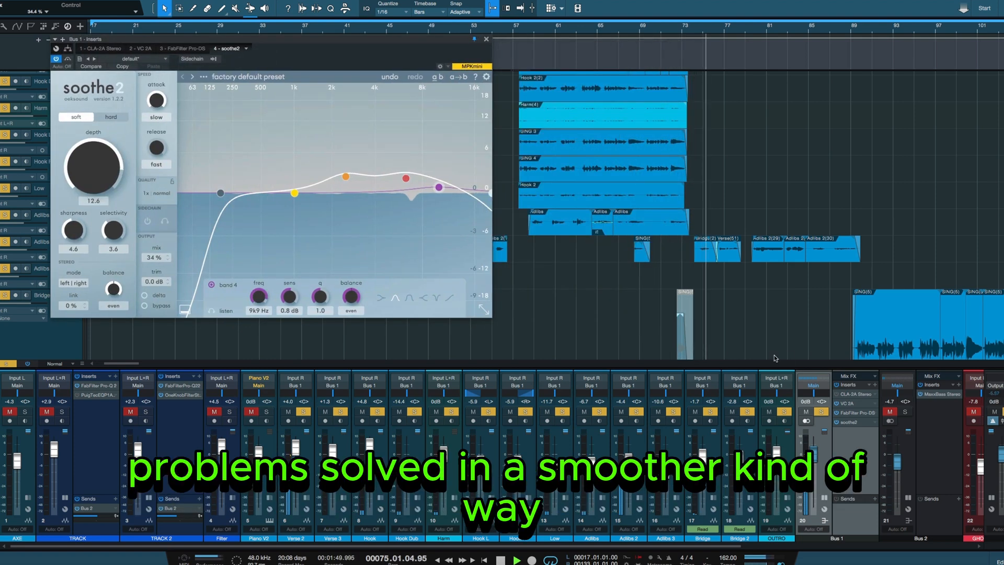
Insert Spiff on Bus 1 with the 'Remove mouth clicks' preset
click(875, 384)
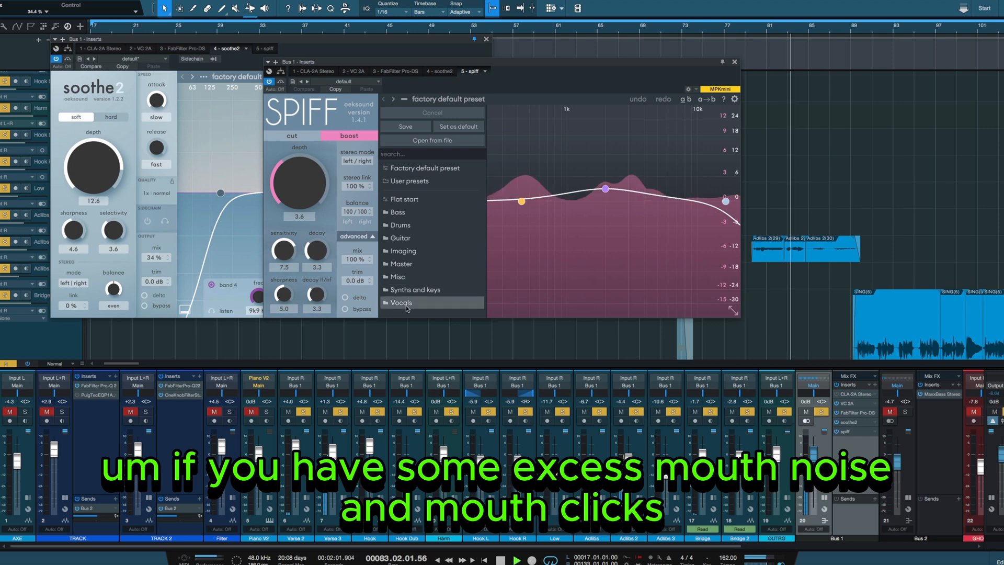
click(401, 303)
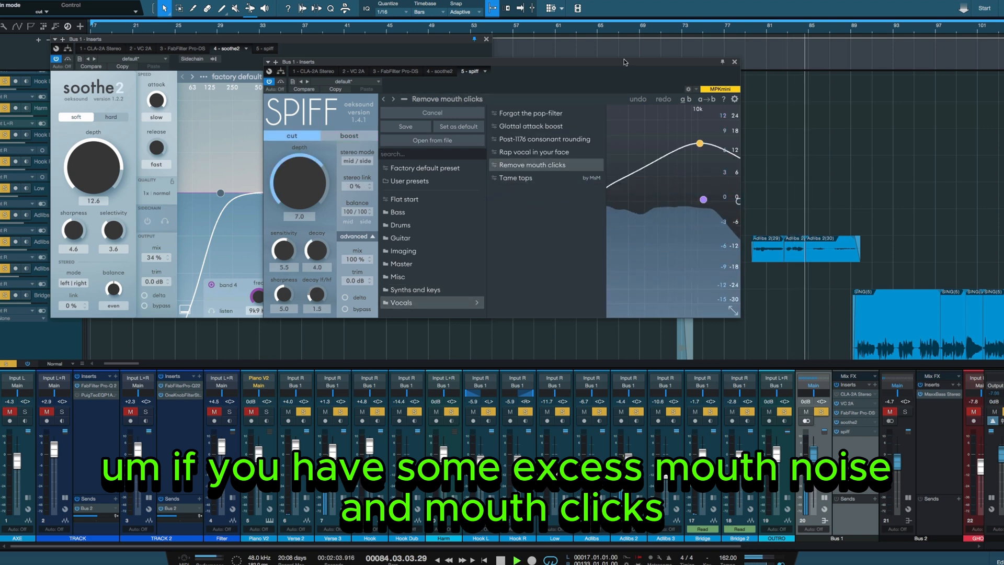
click(534, 165)
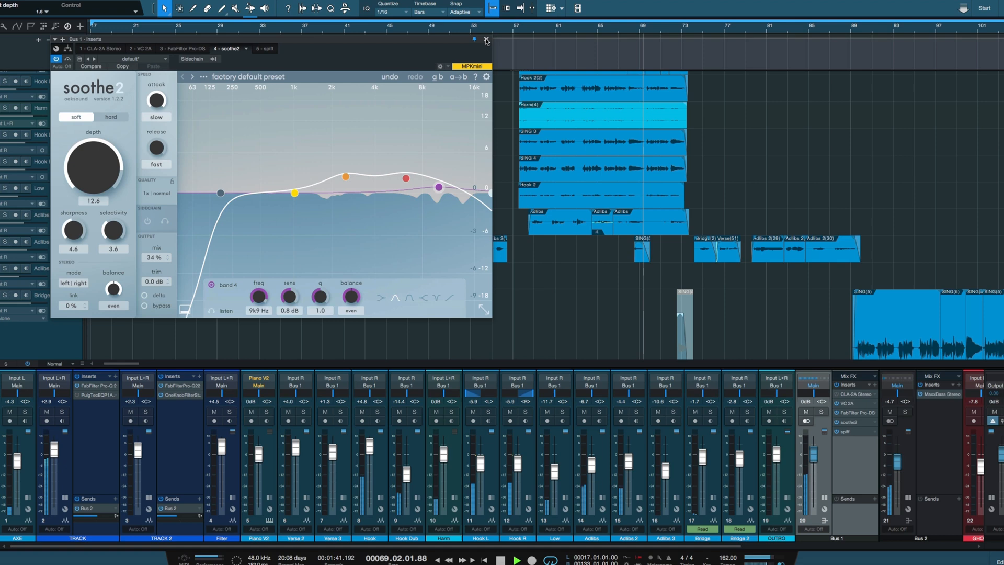
Close the Bus 1 plug-in windows
click(485, 40)
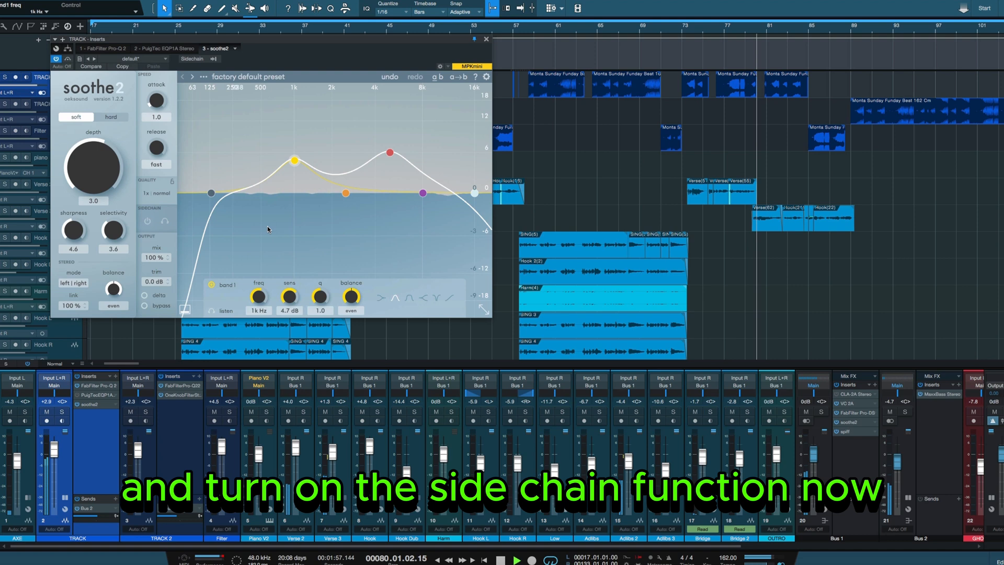
Enable sidechain on the TRACK Soothe2 and lower its depth to about -2.6
click(147, 220)
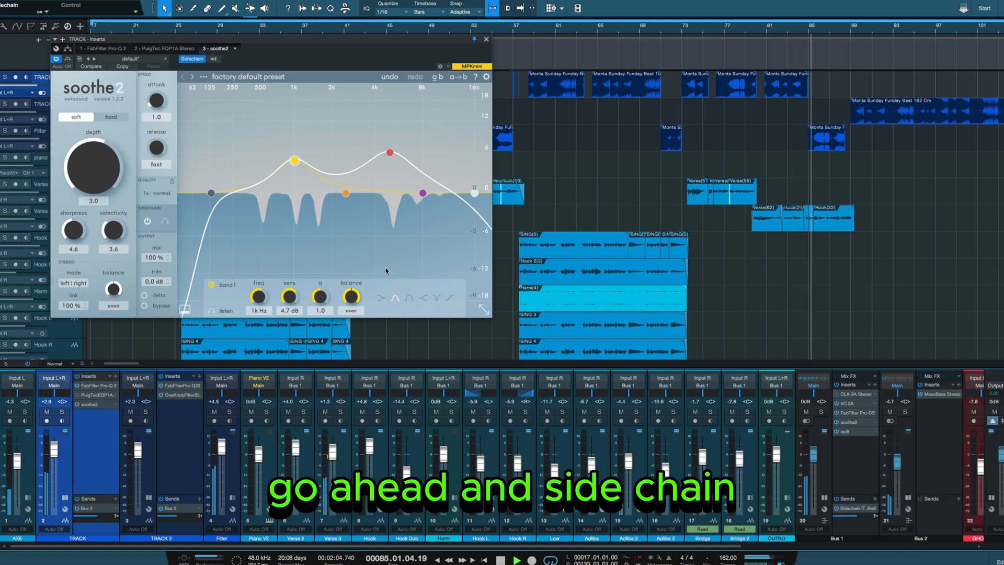
drag(93, 163, 93, 138)
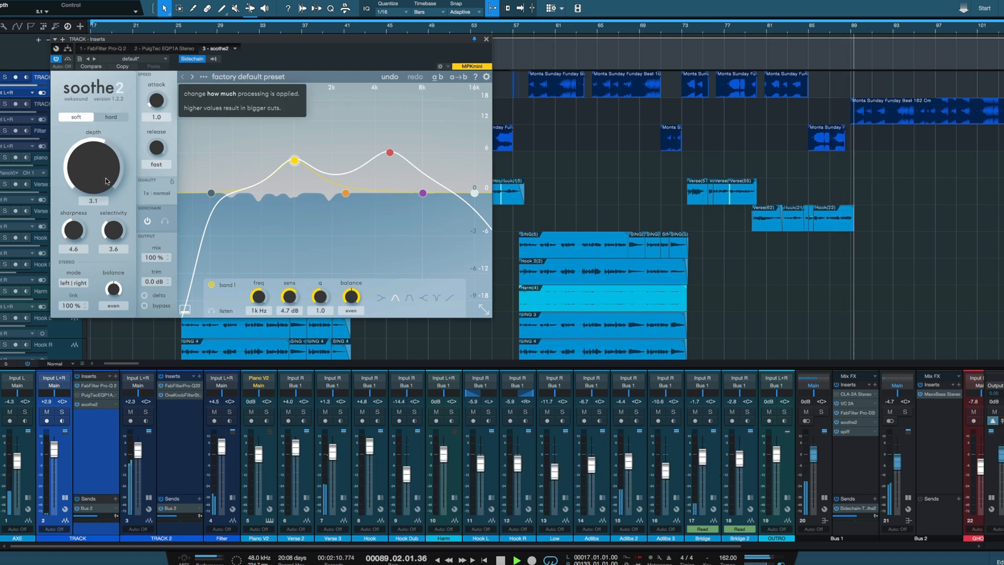
drag(93, 167, 93, 185)
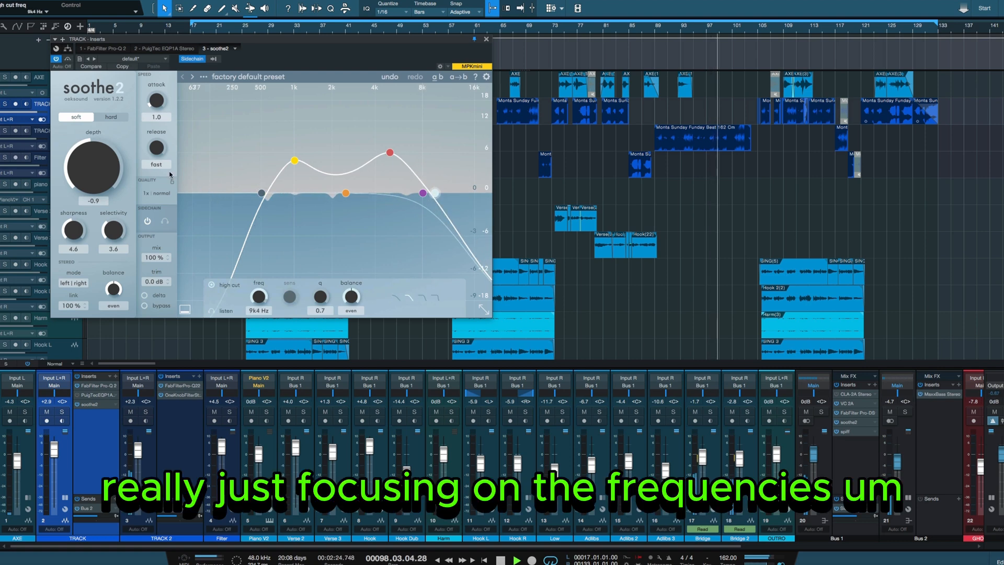
drag(93, 167, 93, 185)
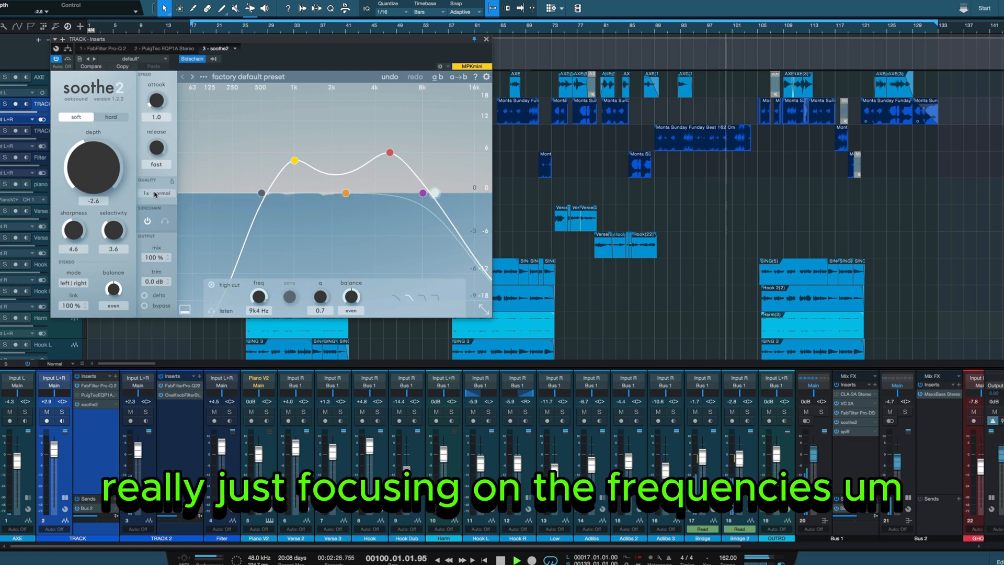